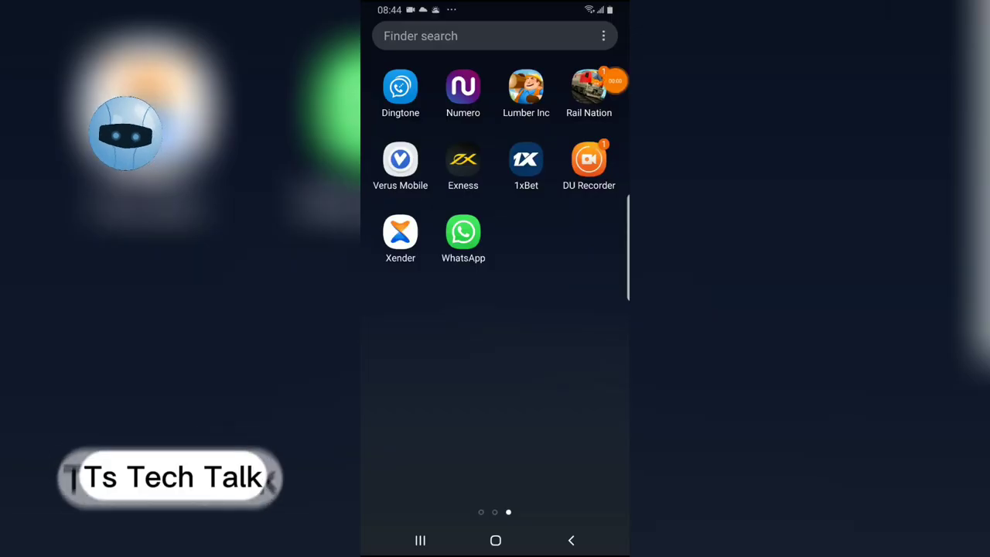
# Step: Launch WhatsApp from the app drawer and reach its Privacy settings
pyautogui.click(462, 232)
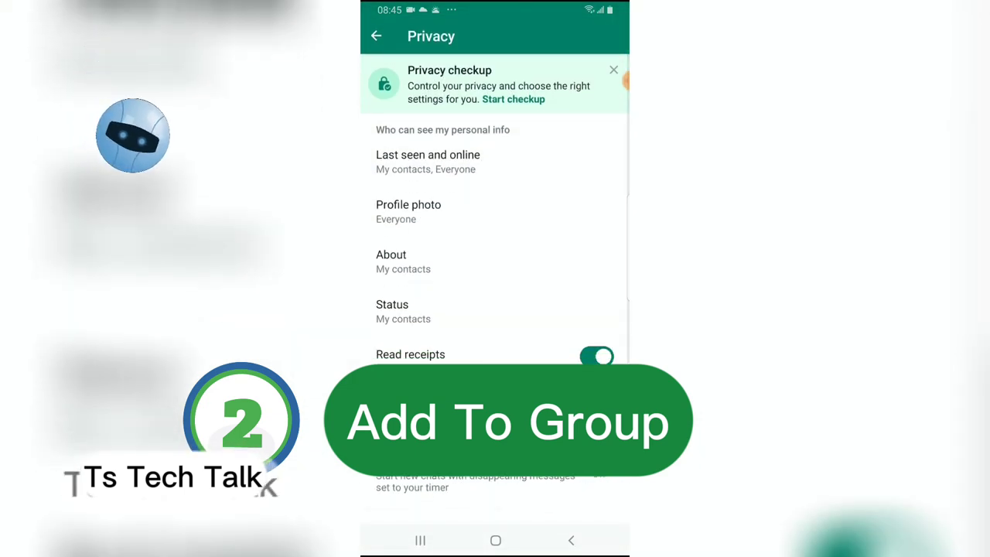
# Step: Set Groups privacy to 'My contacts except…' and search 'tru' to exclude that contact
pyautogui.click(376, 36)
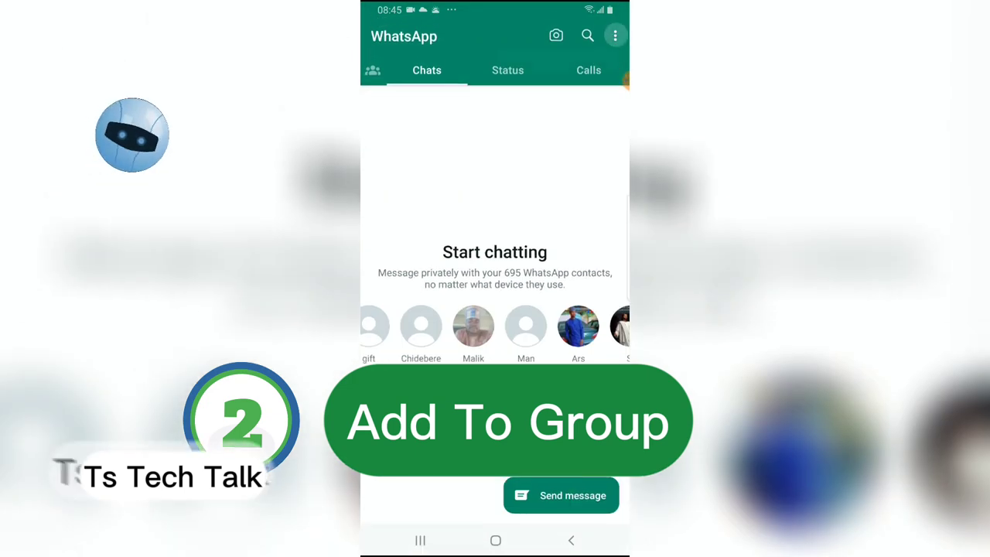
pyautogui.click(615, 35)
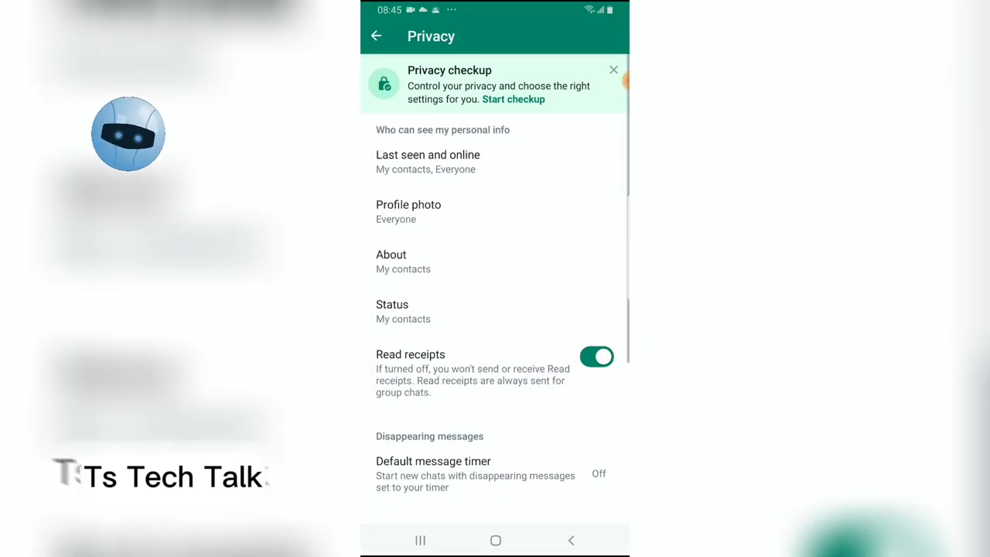
pyautogui.scroll(-3)
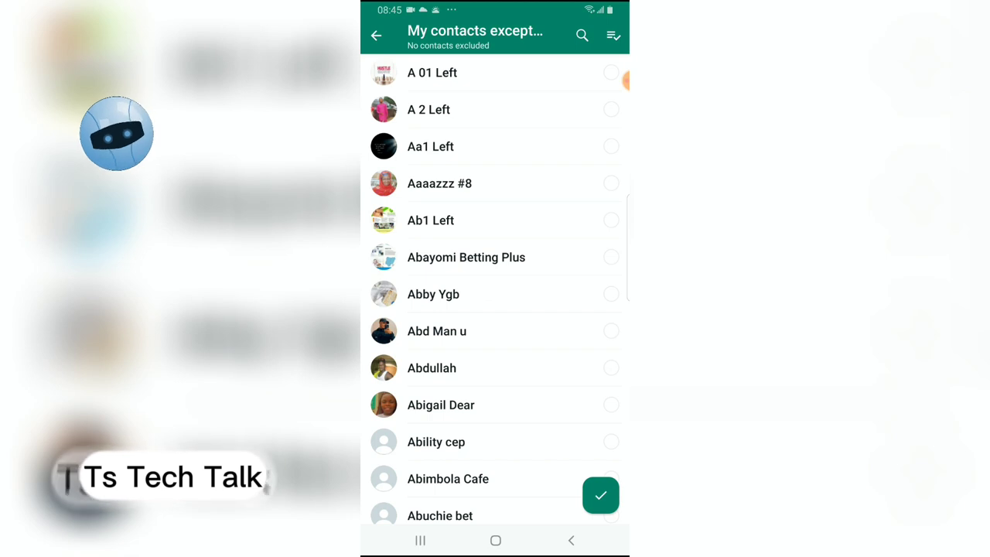
pyautogui.click(581, 36)
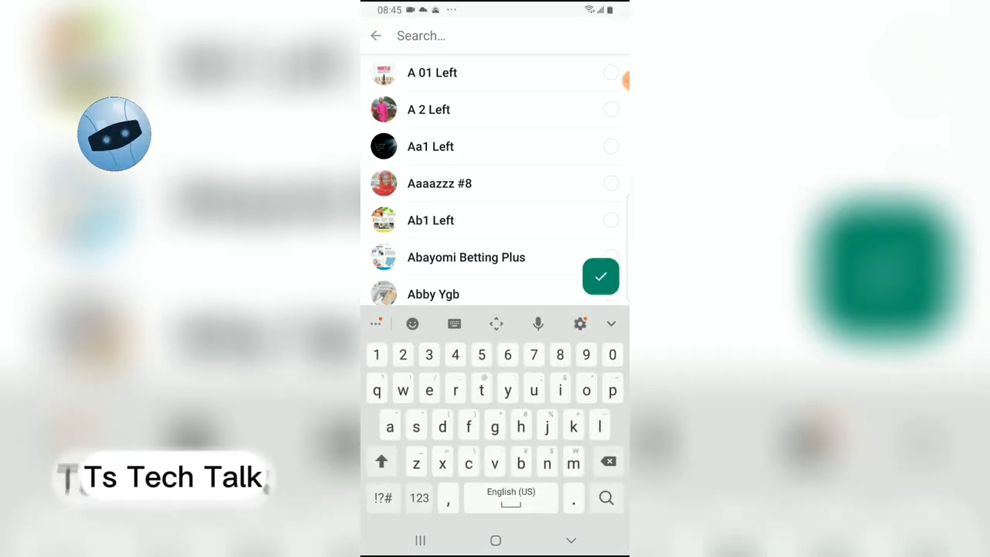
pyautogui.write('tru')
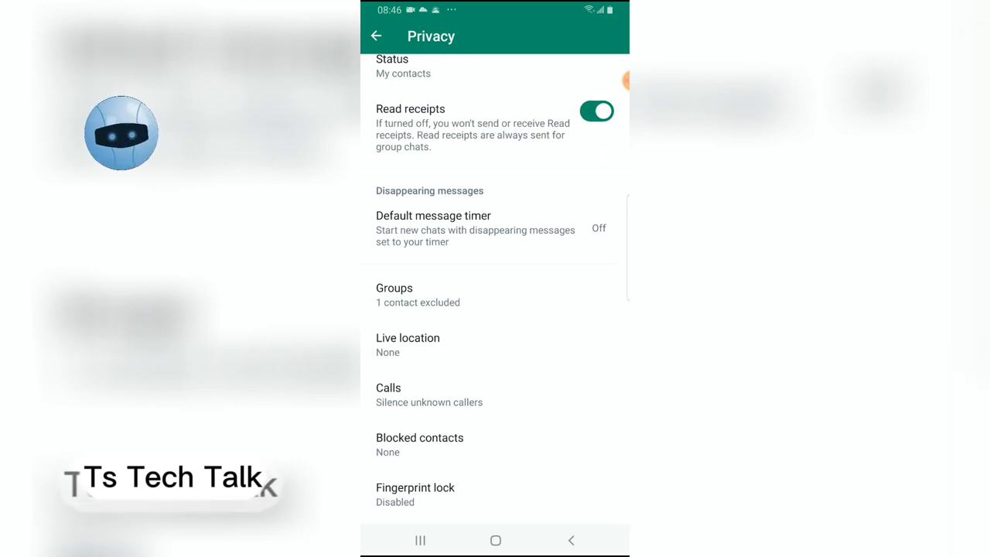
# Step: Check Groups shows 'My contacts except…' with one exclusion, then return to Settings
pyautogui.click(417, 294)
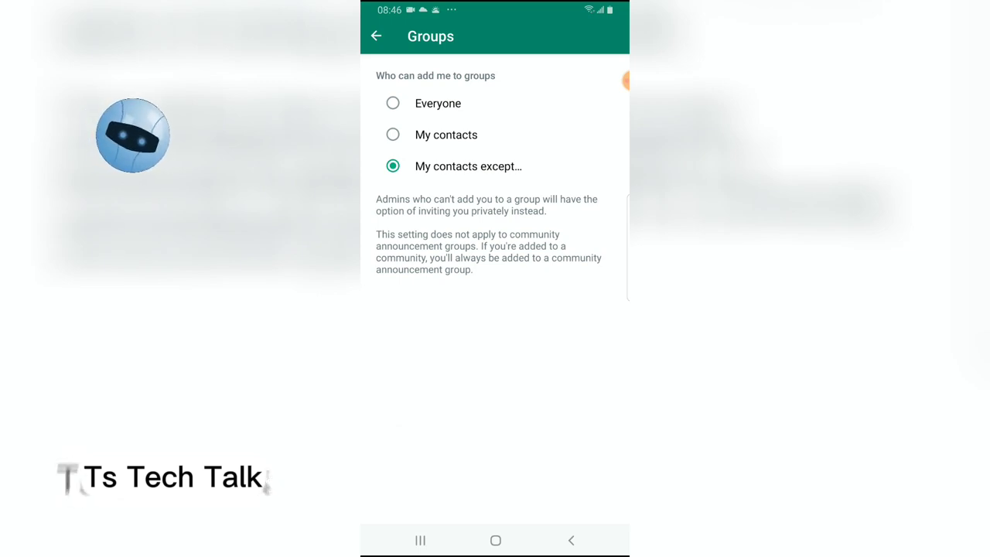
pyautogui.click(376, 35)
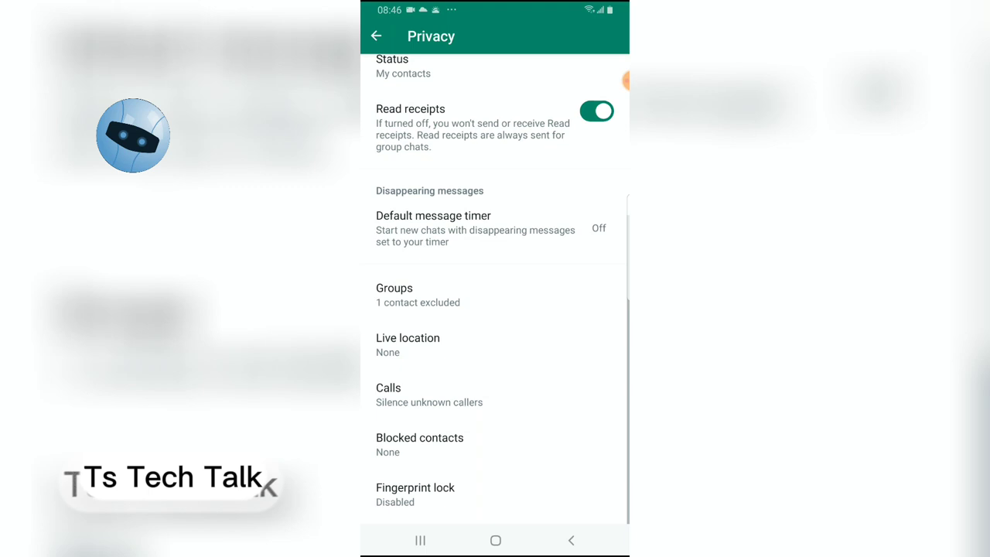
pyautogui.click(377, 35)
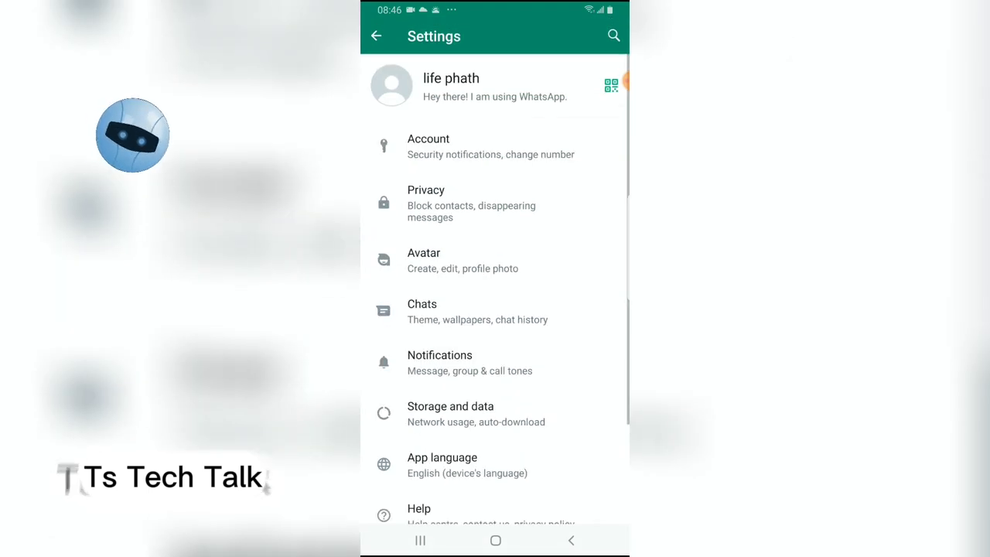
# Step: Bring up Block for the contact, cancel without blocking, and return to chats
pyautogui.click(377, 36)
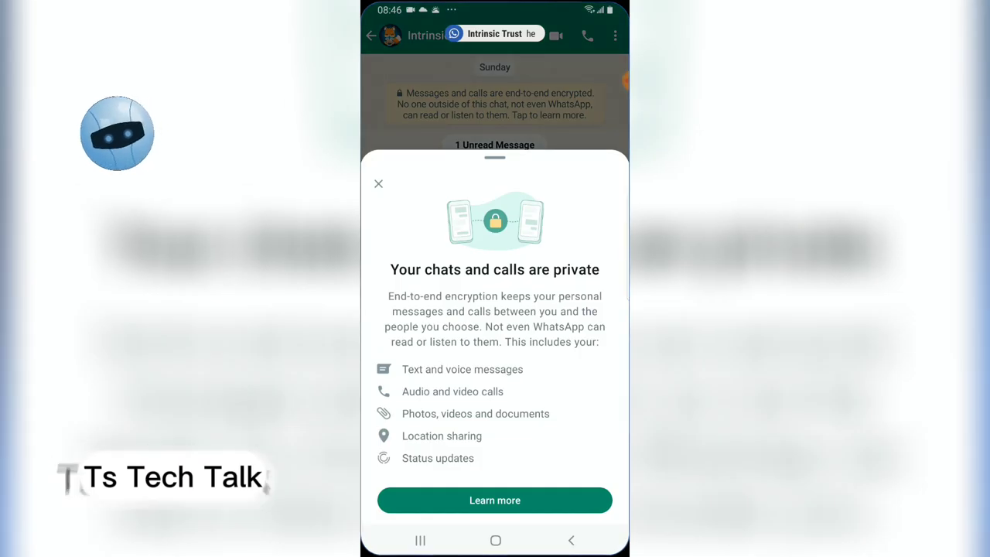
pyautogui.click(614, 35)
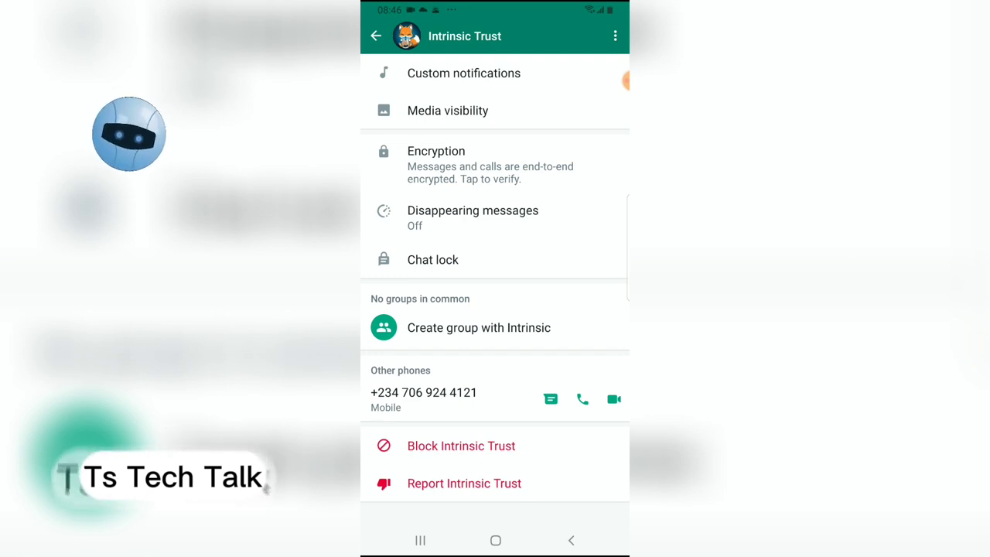
pyautogui.click(460, 445)
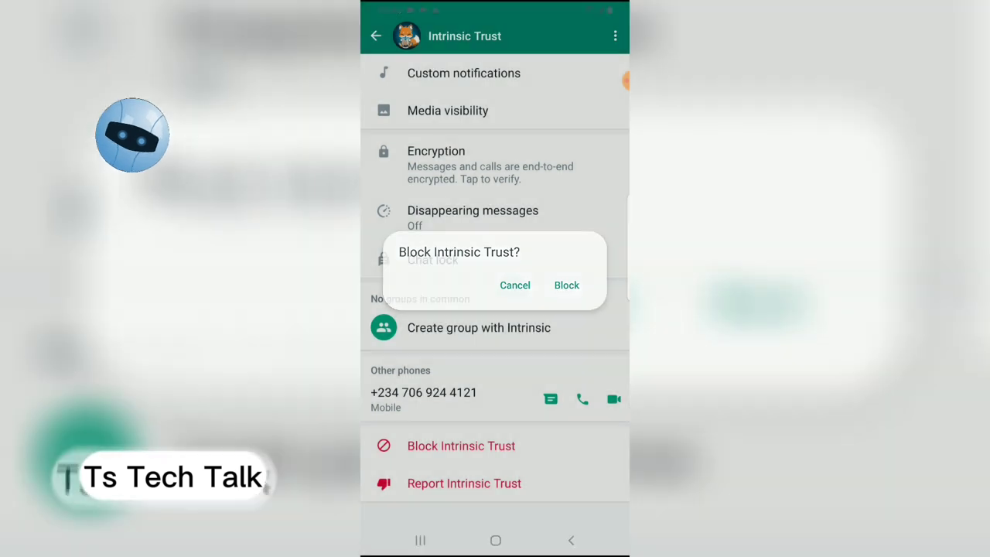
pyautogui.click(514, 285)
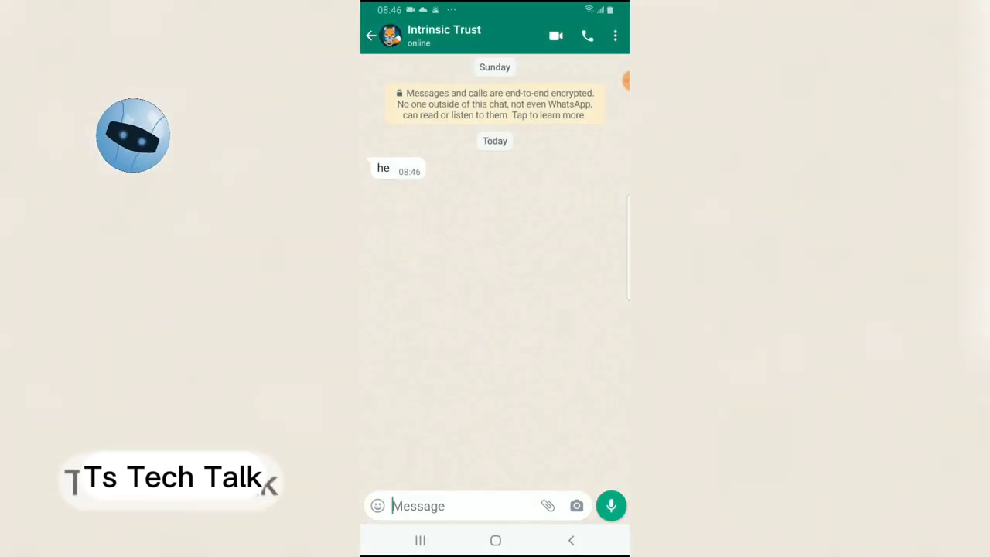
pyautogui.click(371, 36)
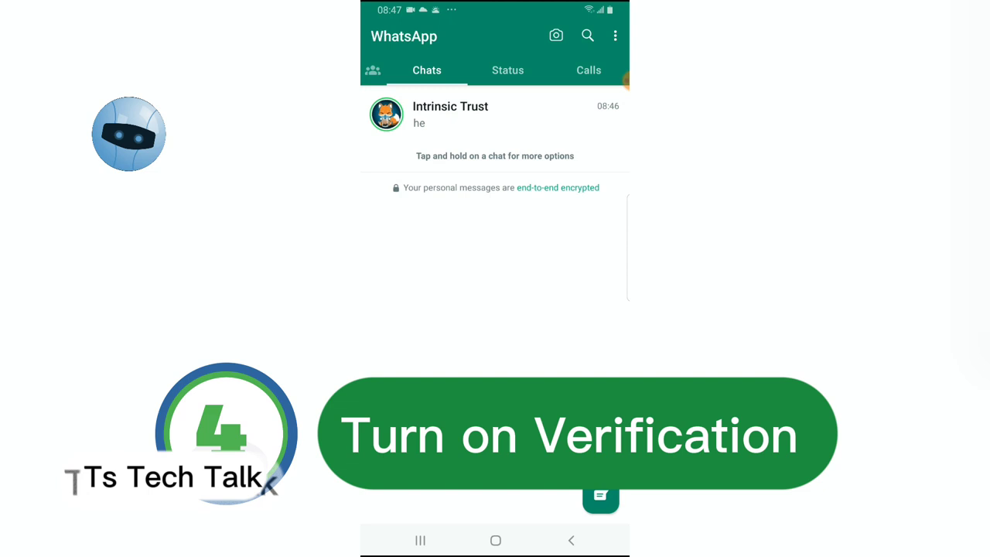
# Step: Go to Settings > Account > Two-step verification
pyautogui.click(614, 36)
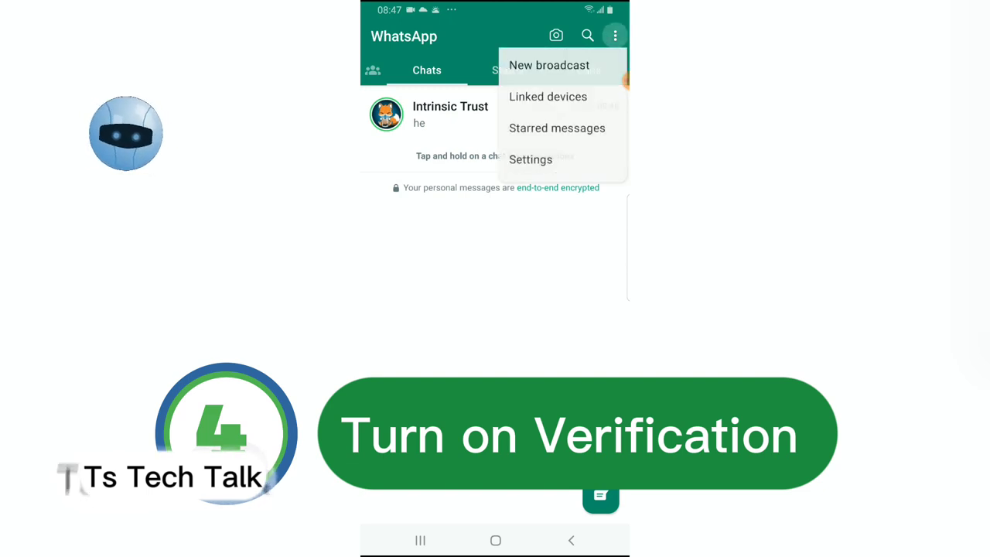
pyautogui.click(531, 159)
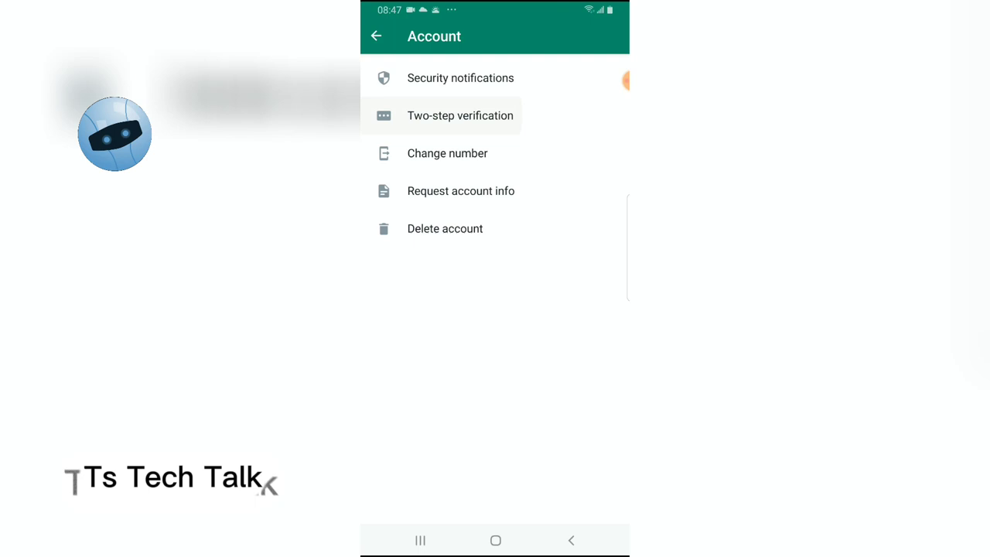
pyautogui.click(459, 115)
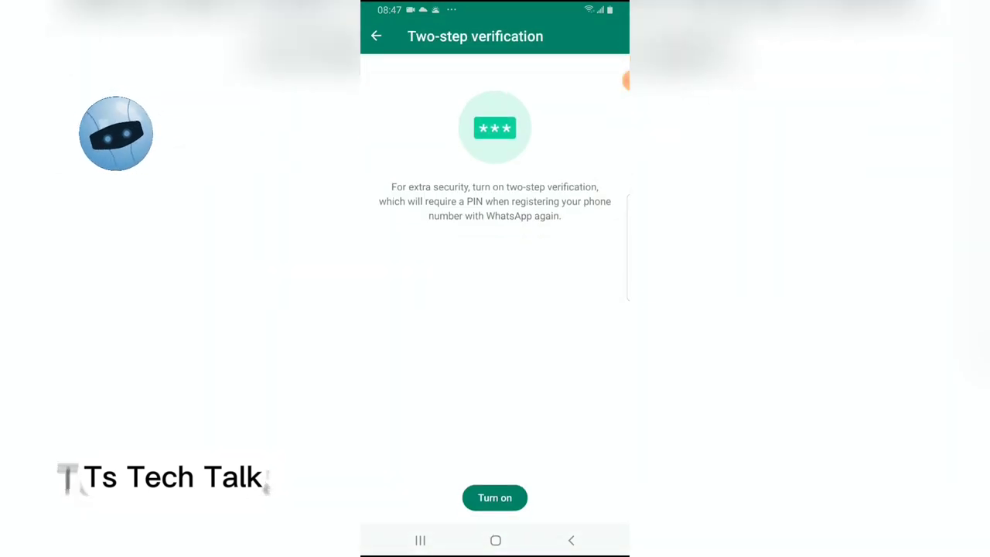
# Step: Turn on two-step verification and enter the PIN digits, correcting a mistaken digit
pyautogui.click(494, 497)
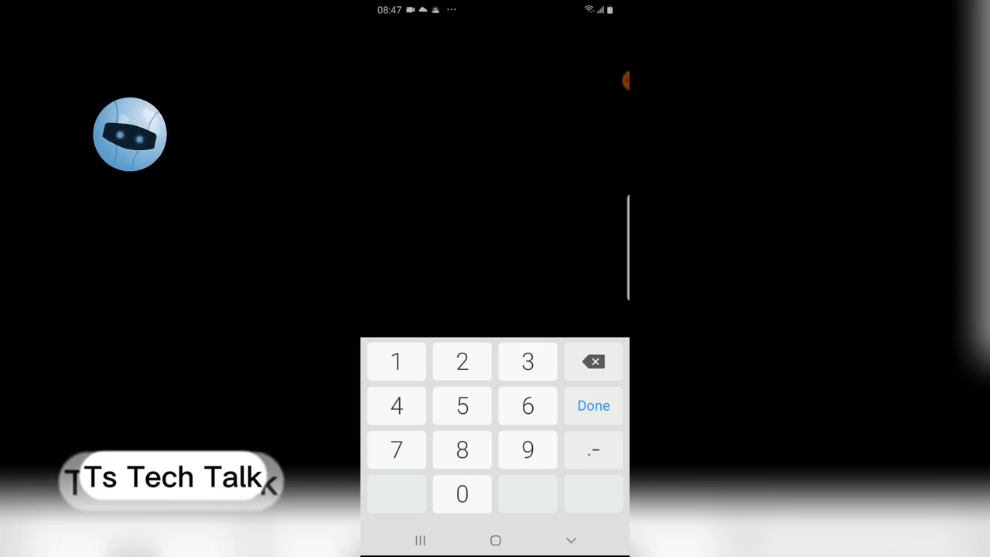
pyautogui.click(462, 494)
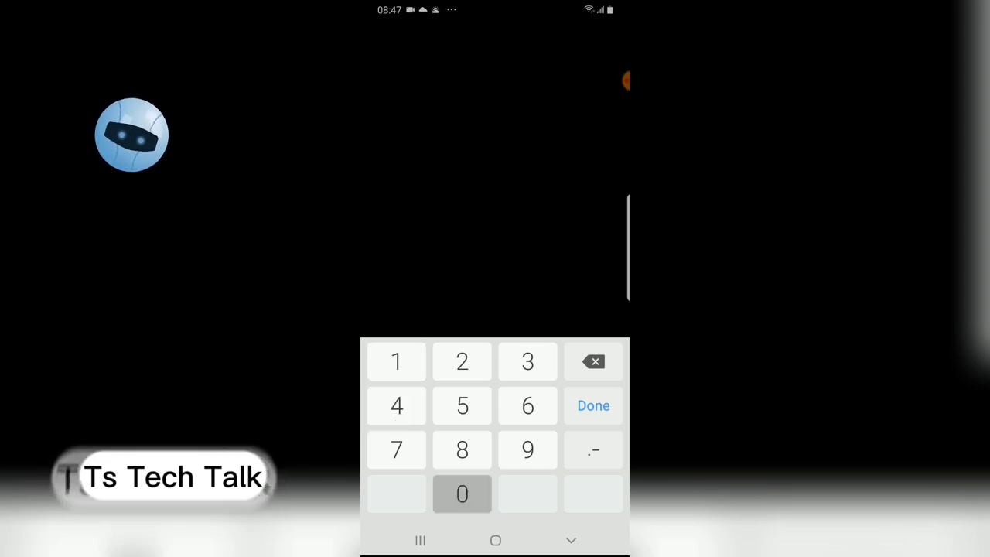
pyautogui.click(461, 493)
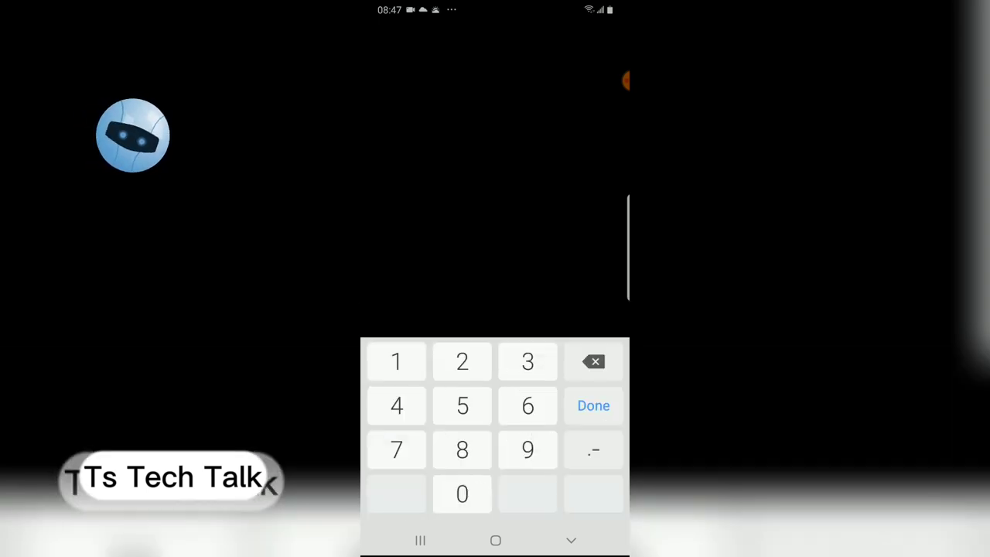
pyautogui.click(593, 361)
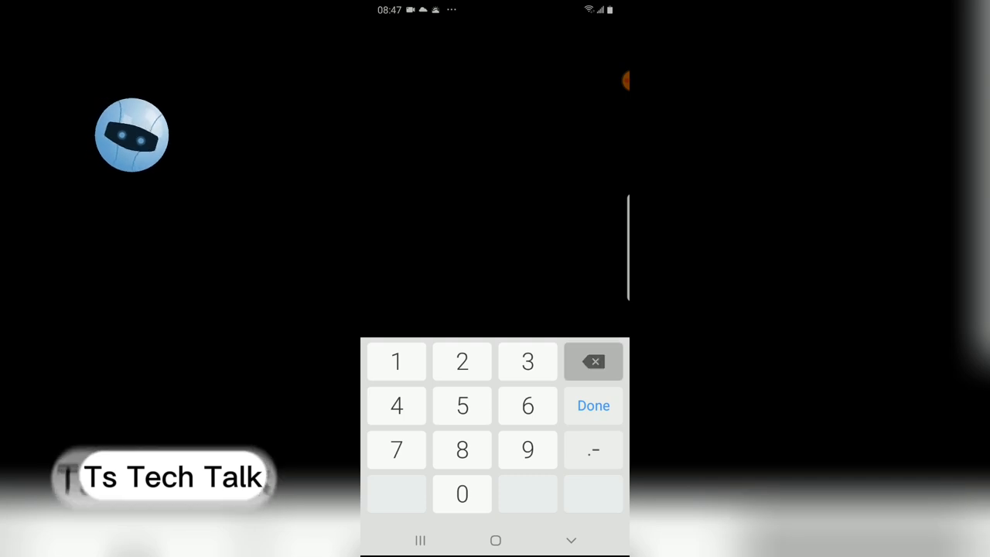
pyautogui.click(593, 406)
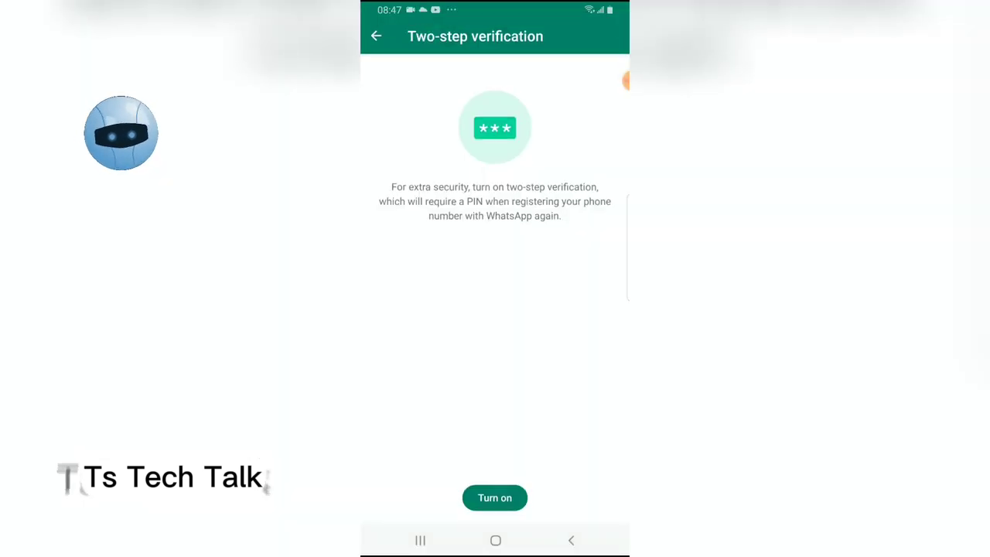
pyautogui.click(494, 497)
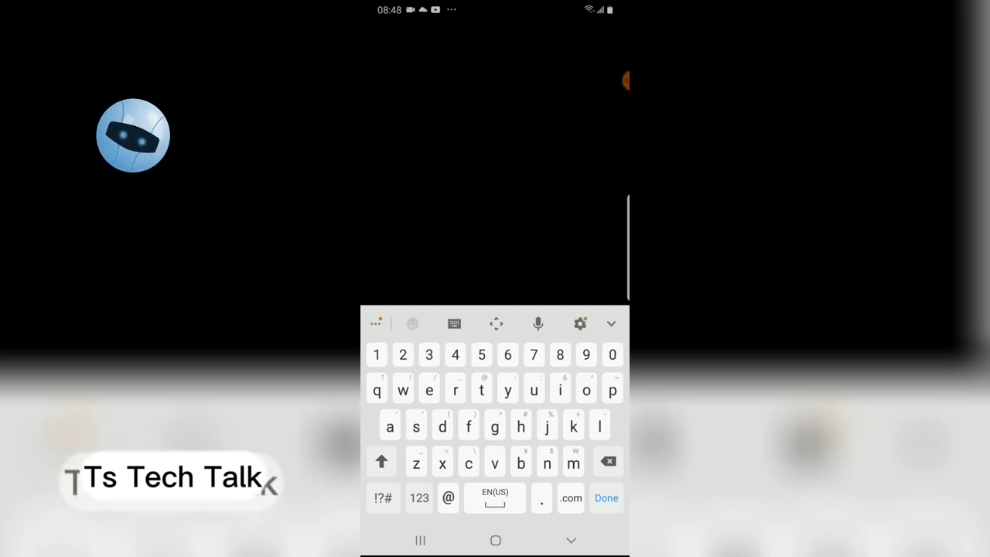
# Step: Confirm the recovery email address to finish enabling two-step verification
pyautogui.click(608, 462)
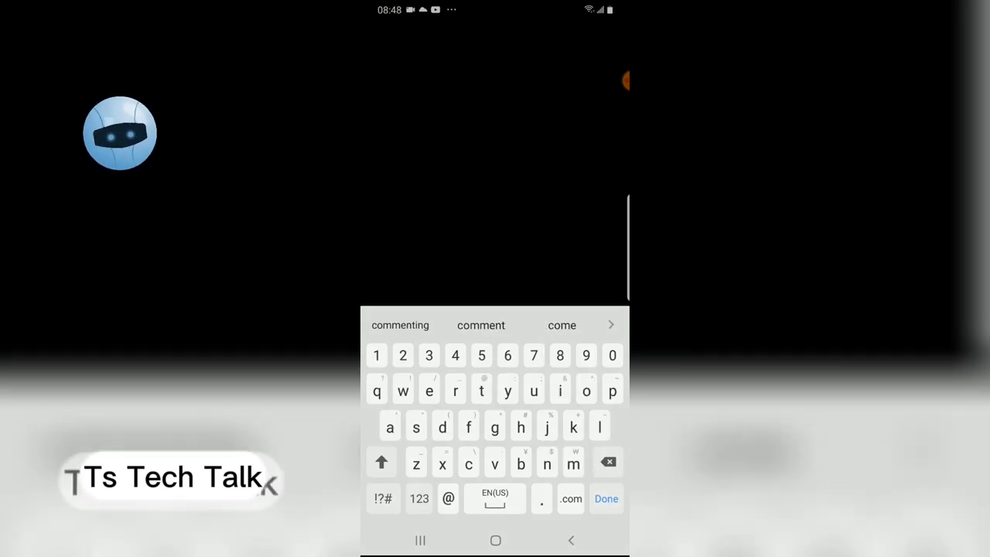
pyautogui.click(606, 498)
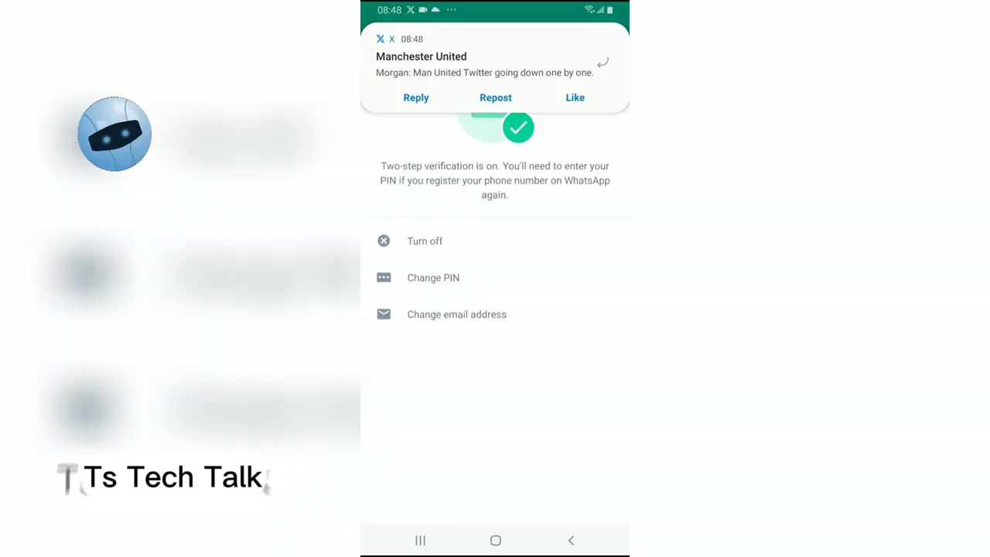
# Step: Back out through Account to the chats list and dismiss the PIN prompt
pyautogui.click(376, 35)
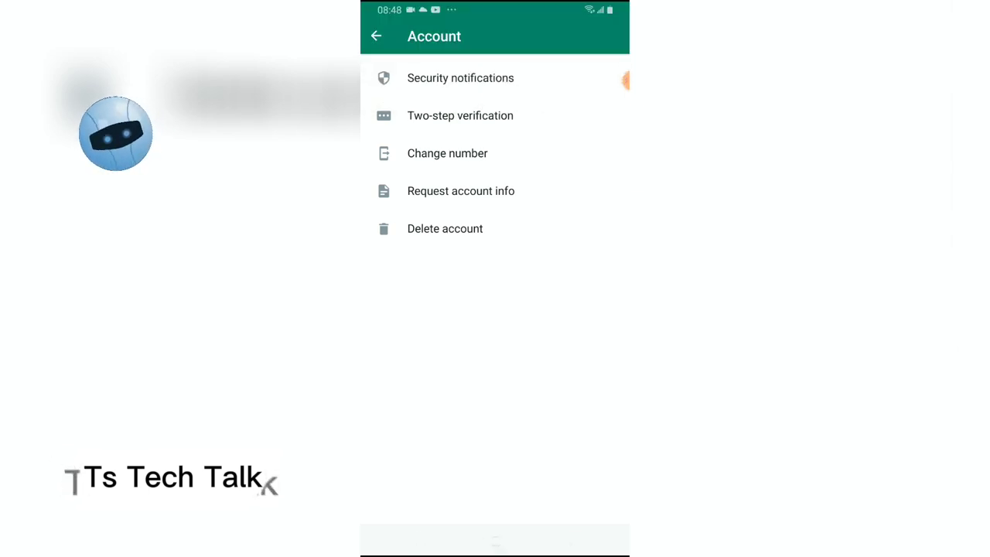
pyautogui.click(376, 36)
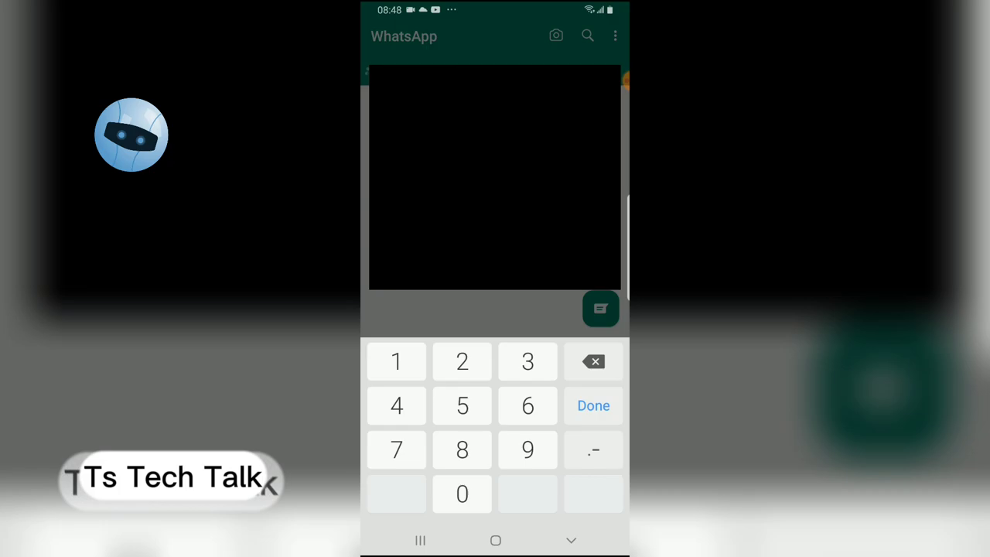
pyautogui.click(593, 405)
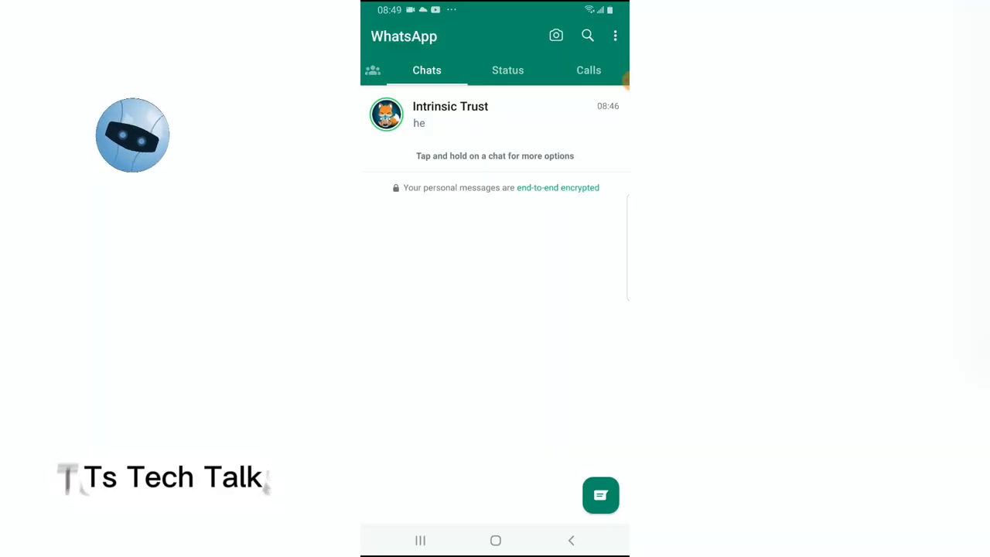